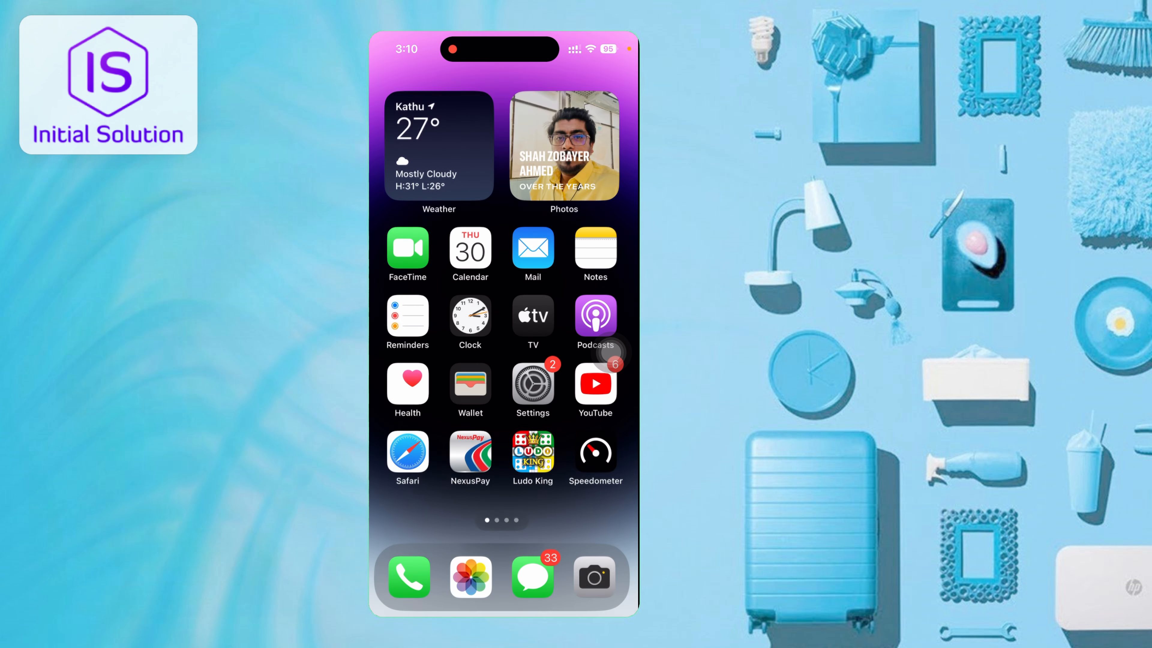
Swipe through the home screens, launch Settings and go into General toward iPhone Storage
scroll("left", 3)
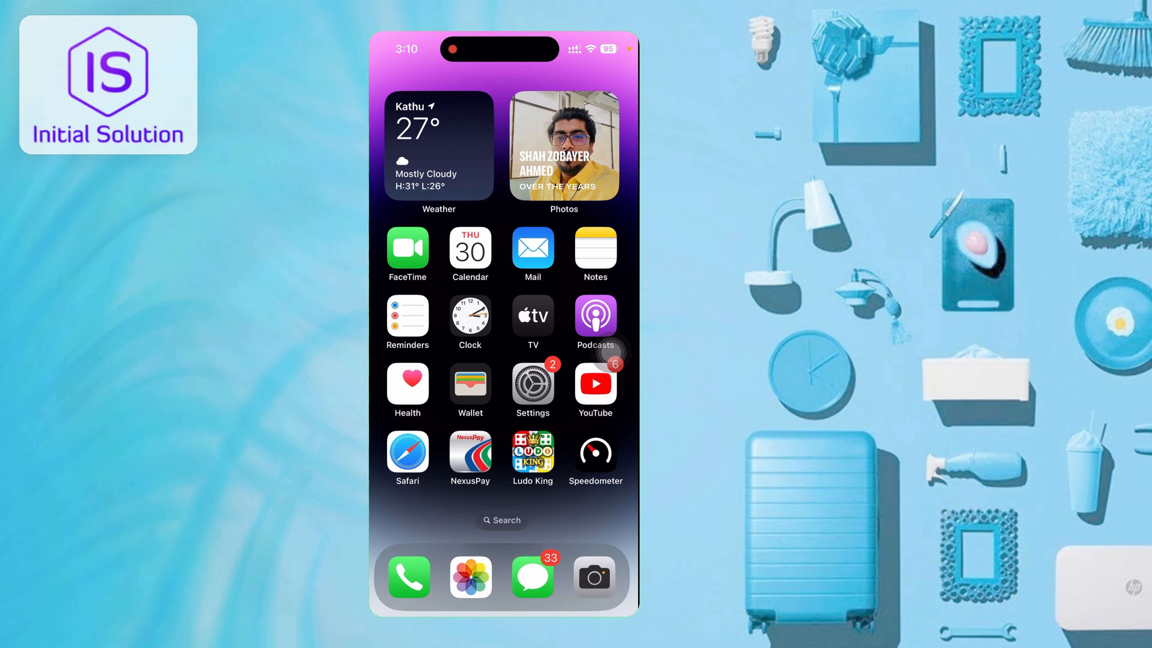
scroll("left", 3)
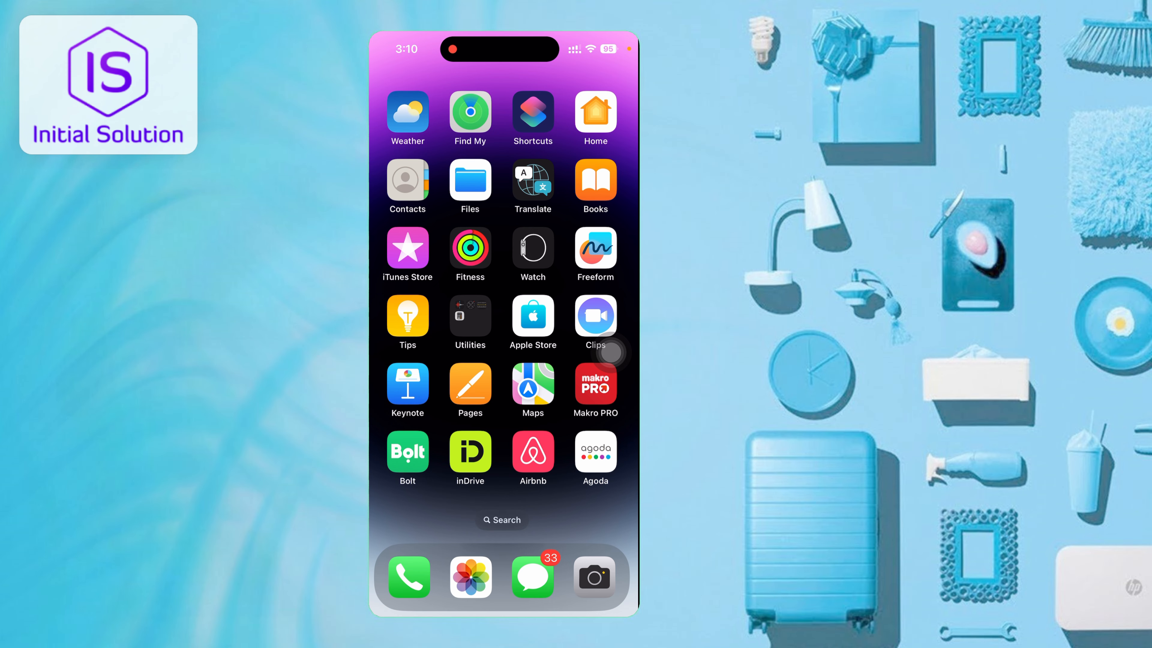
scroll("left", 3)
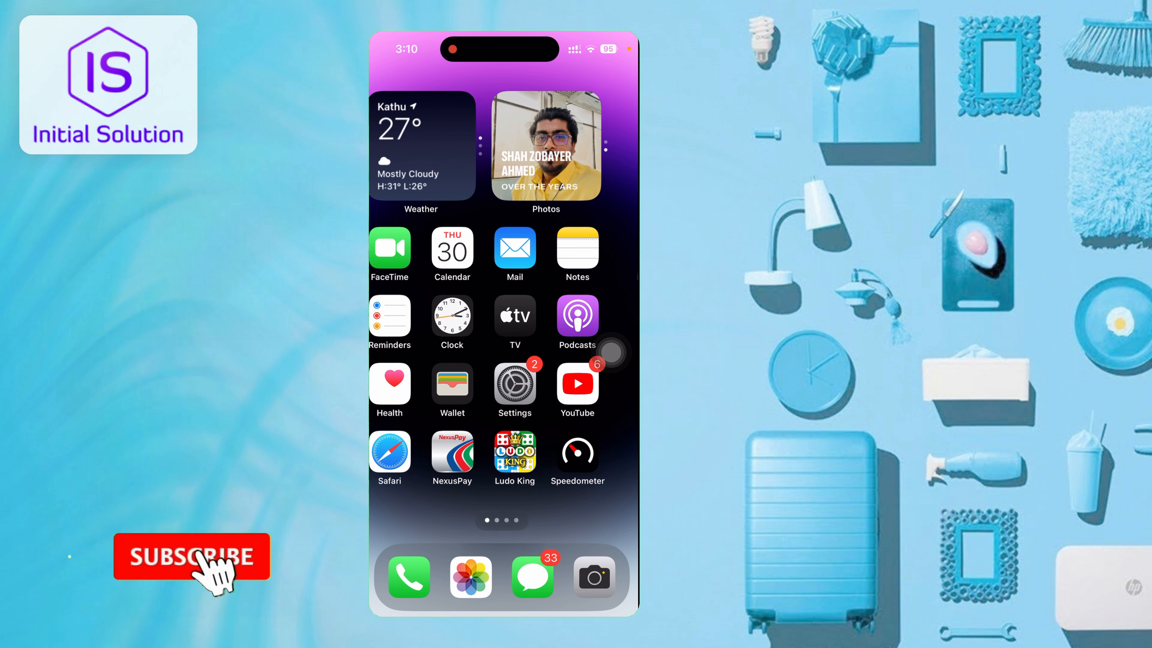
left_click(193, 556)
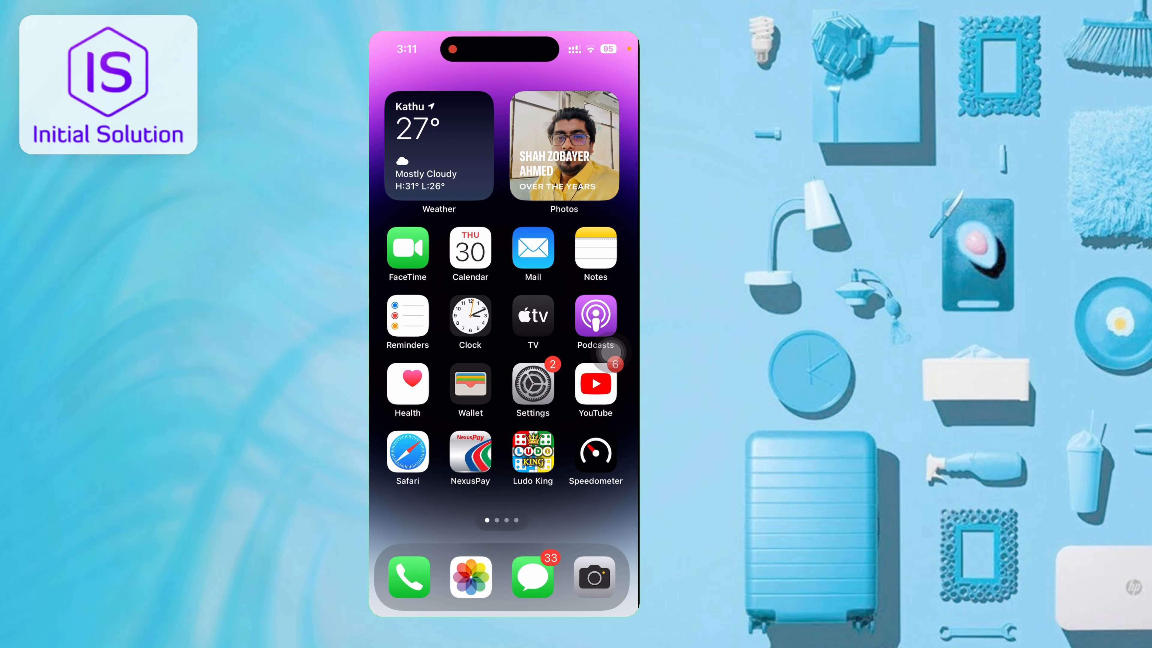
left_click(532, 384)
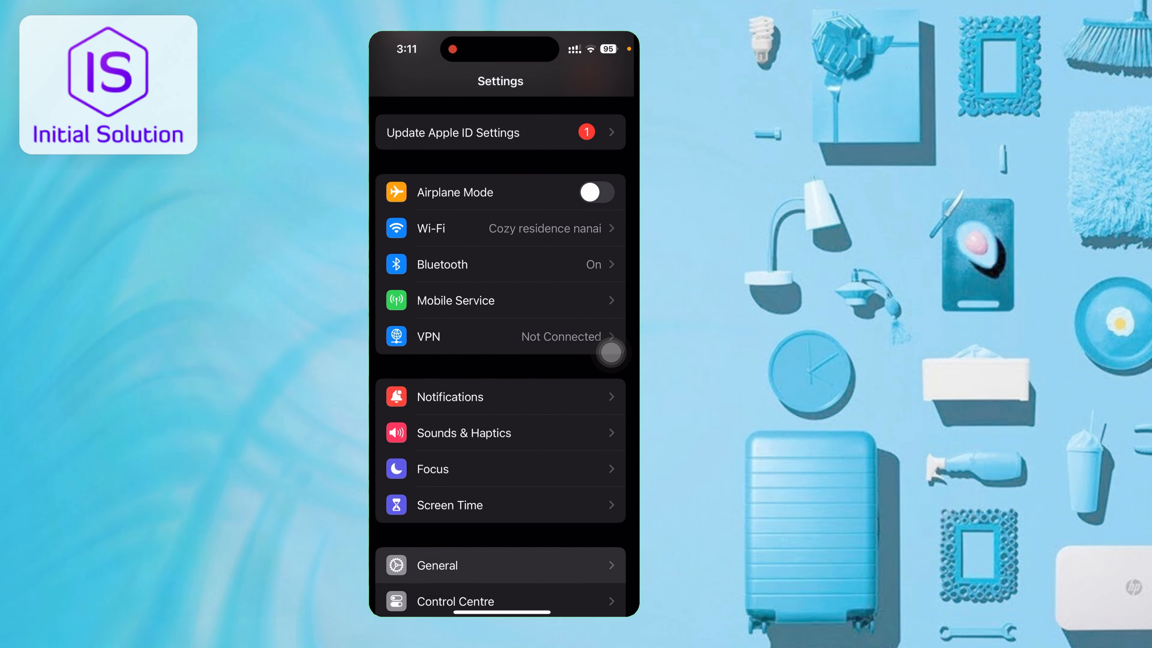
left_click(438, 565)
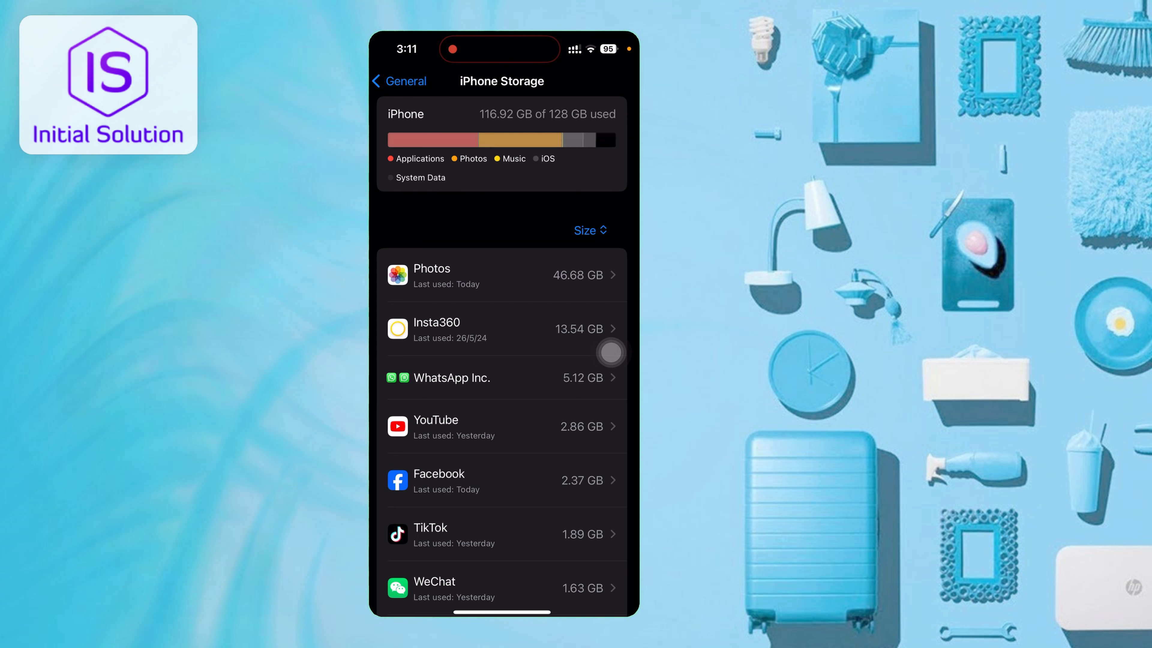
Browse down the iPhone Storage app list and expand it with Show All
scroll("down", 3)
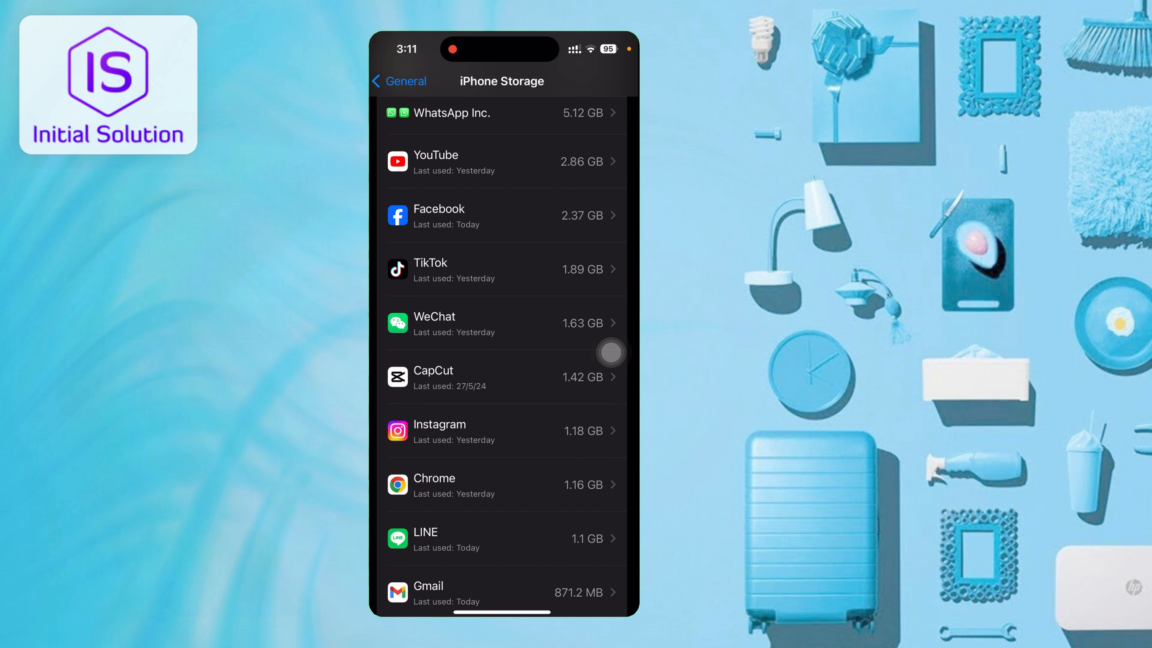
scroll("down", 3)
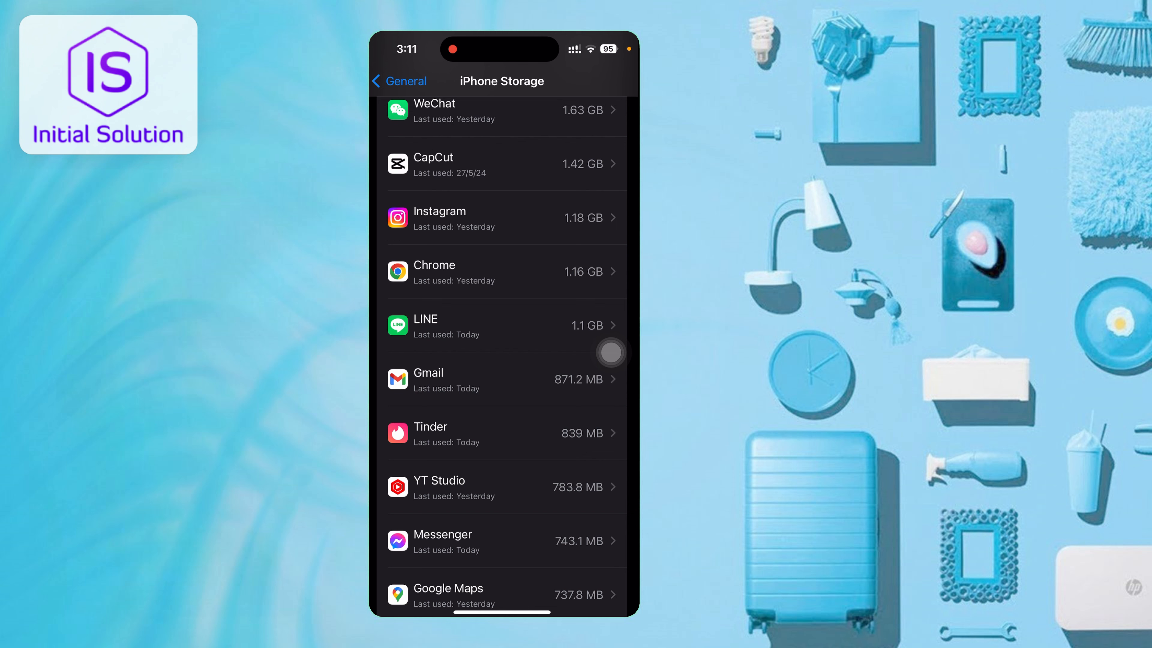
scroll("down", 3)
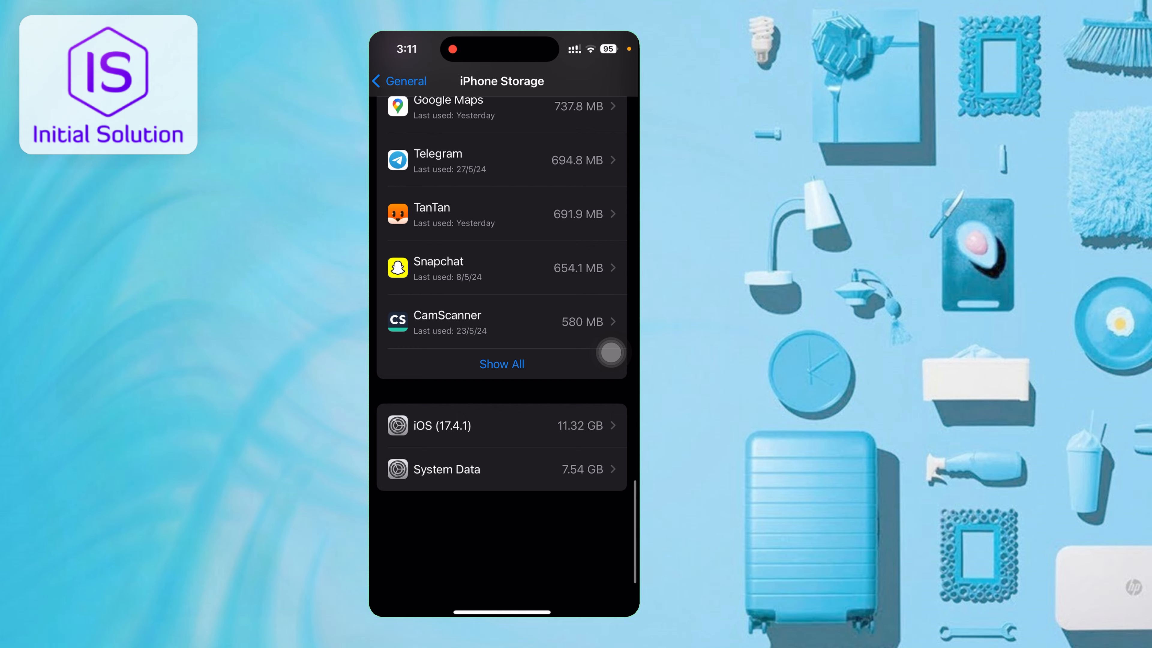
scroll("down", 3)
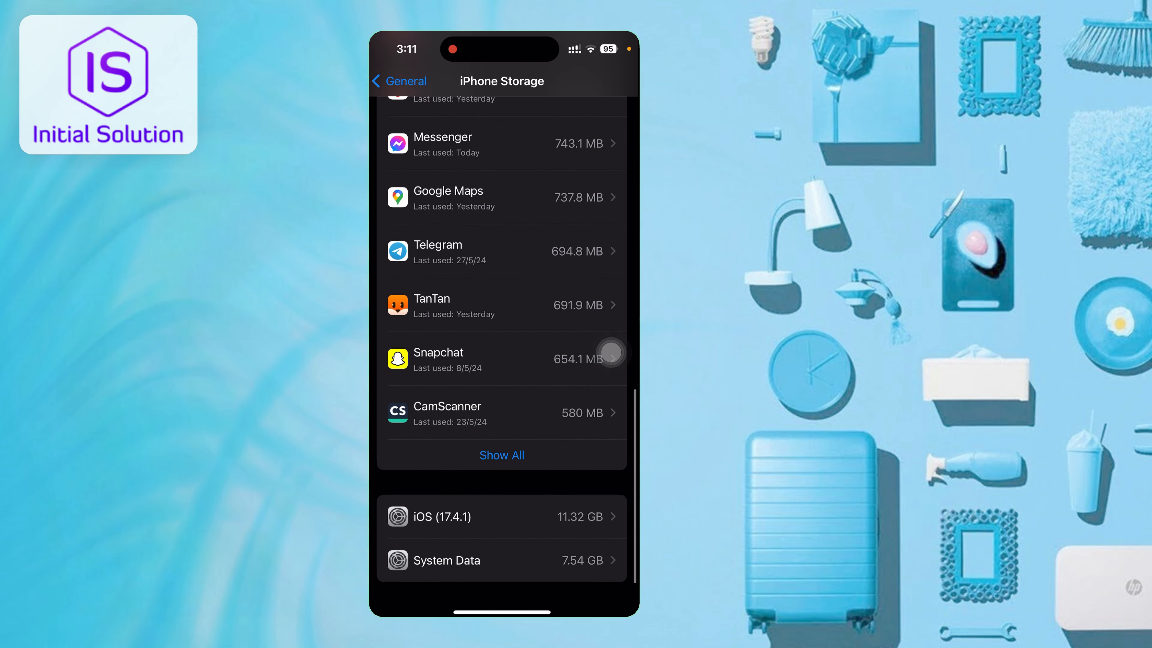
left_click(502, 455)
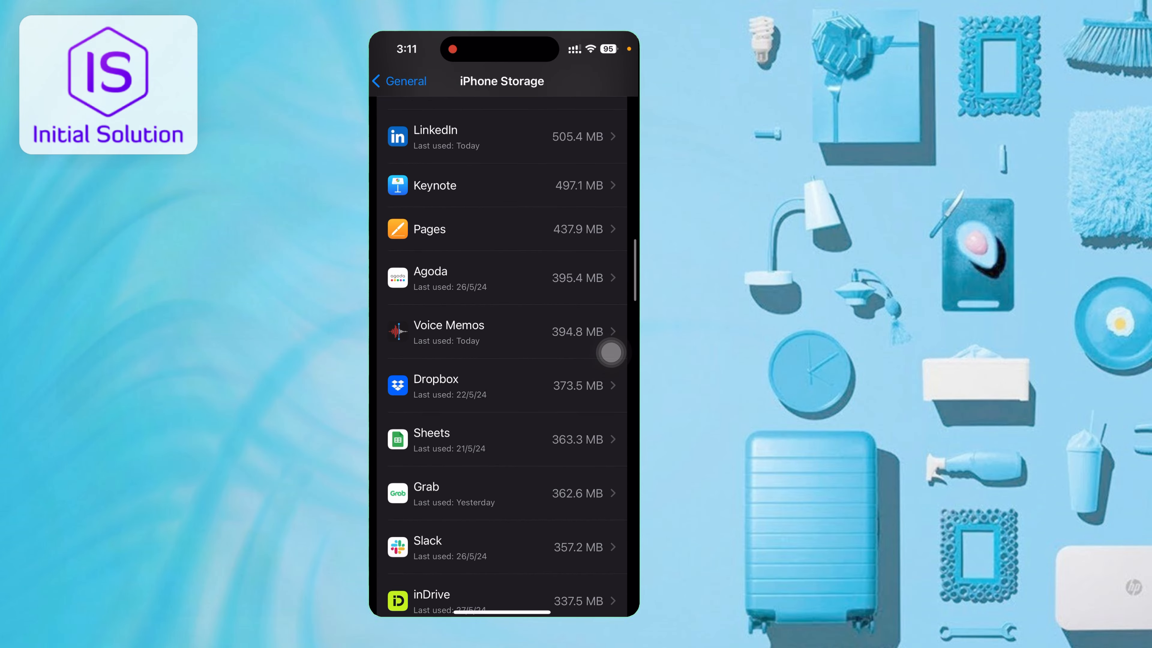
Scroll the full app list down to the smallest apps to locate Safari at 16 MB
scroll("down", 3)
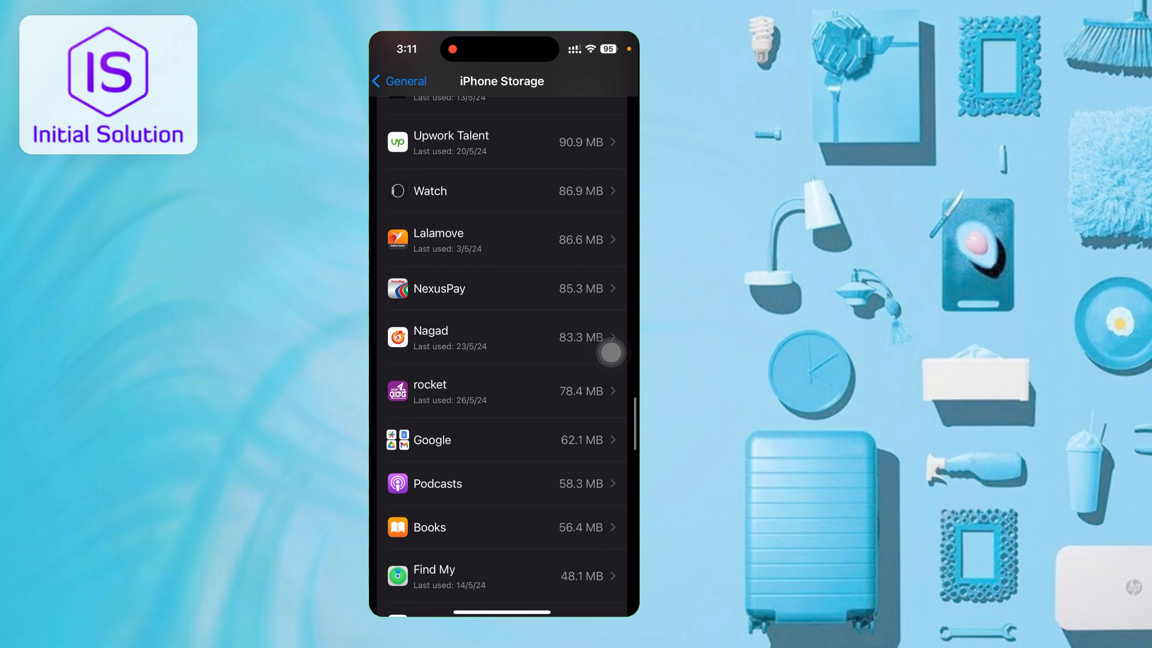
scroll("down", 3)
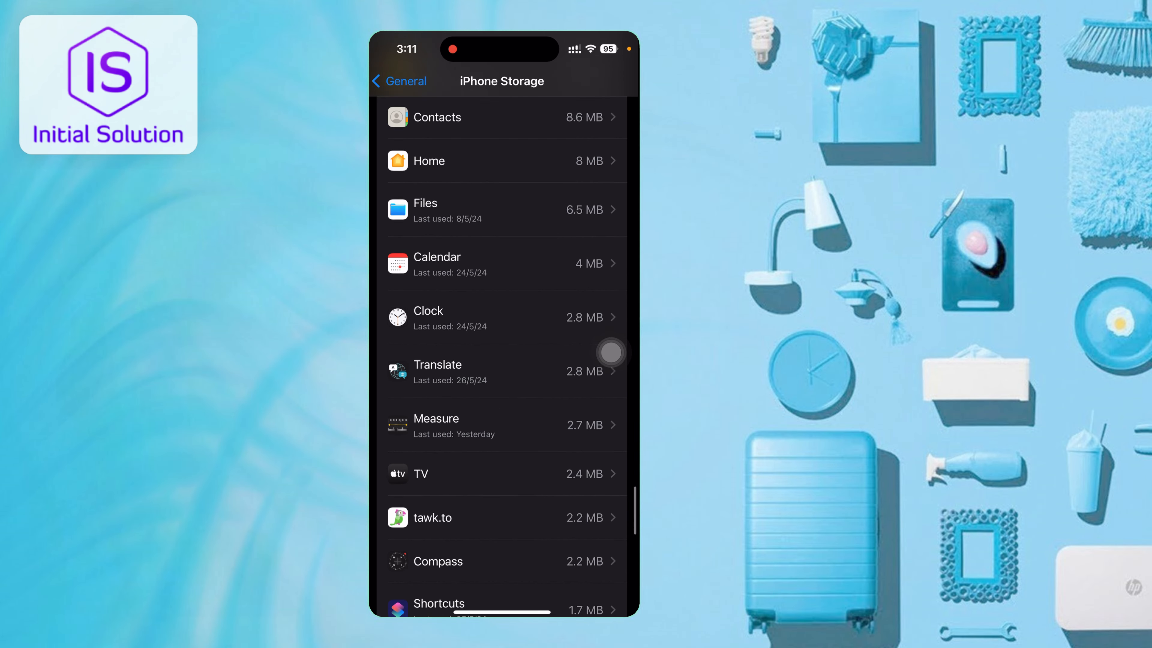
scroll("down", 3)
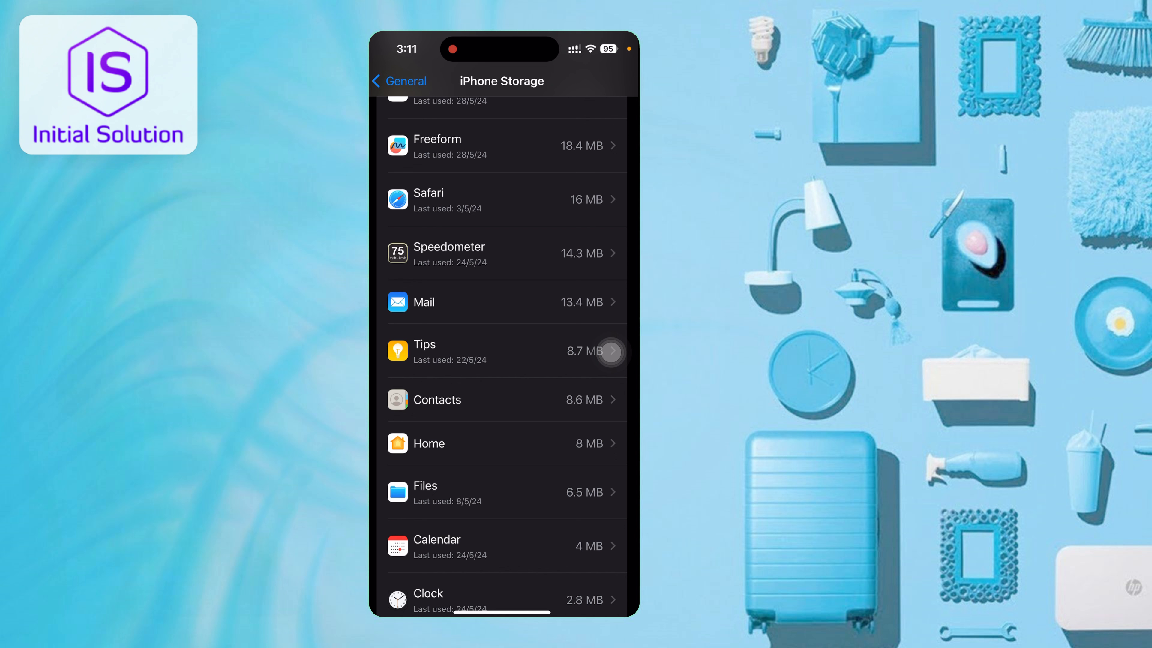
Remove all of Safari's stored website data via Website Data, confirming with Remove Now
left_click(503, 199)
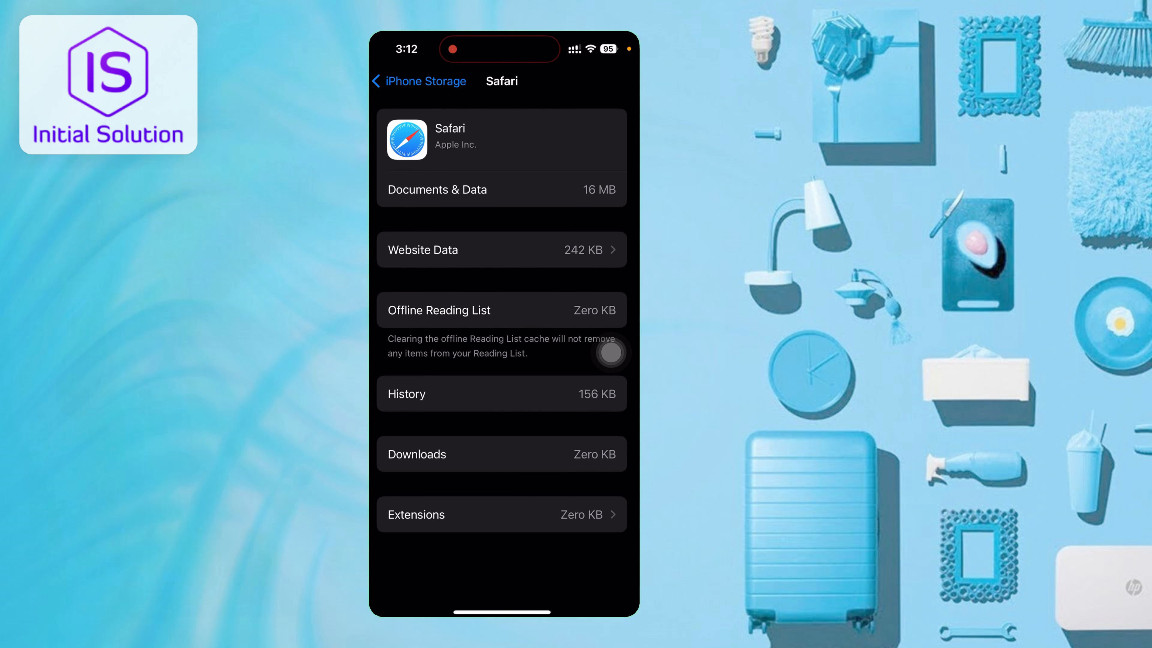
left_click(502, 250)
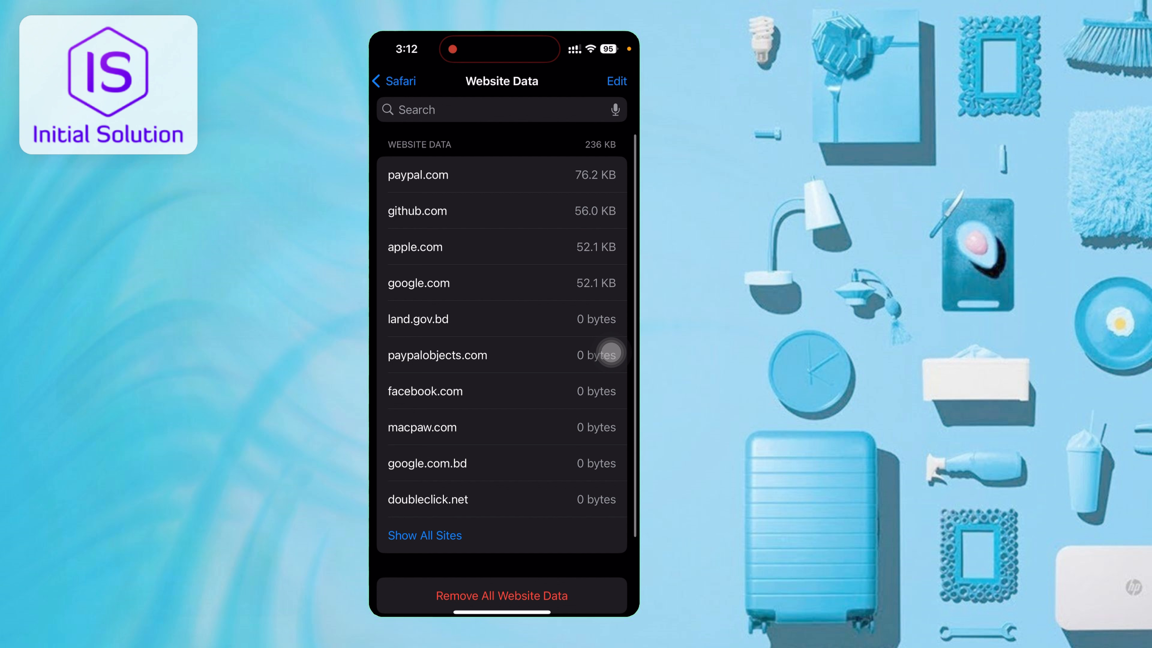
scroll("down", 3)
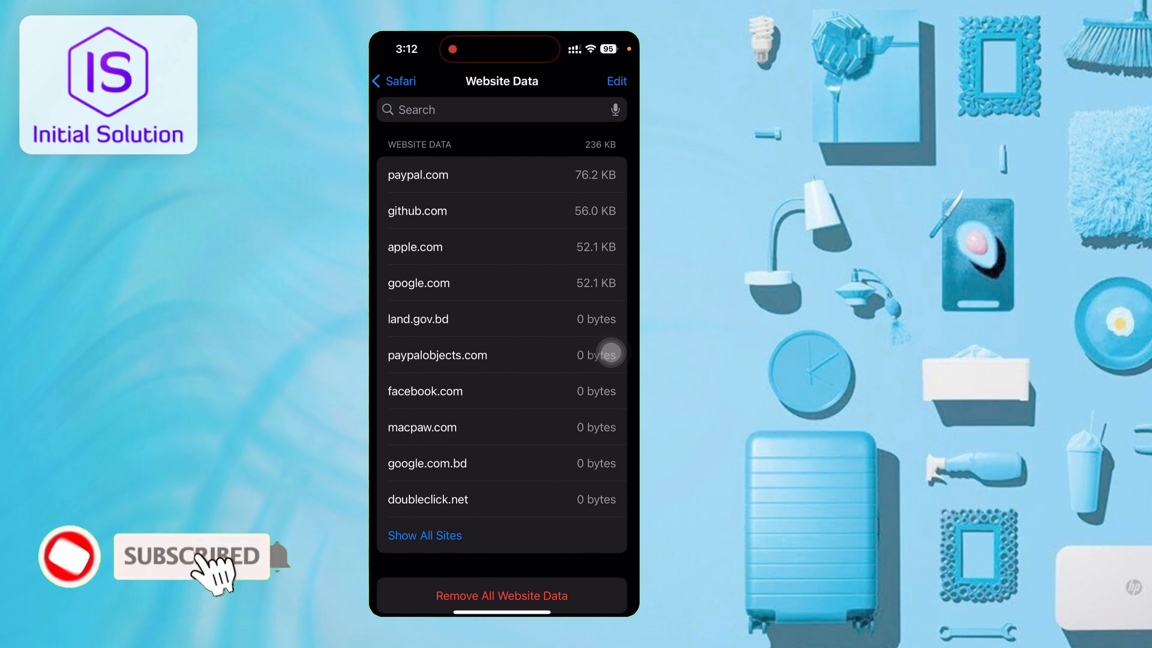
left_click(501, 596)
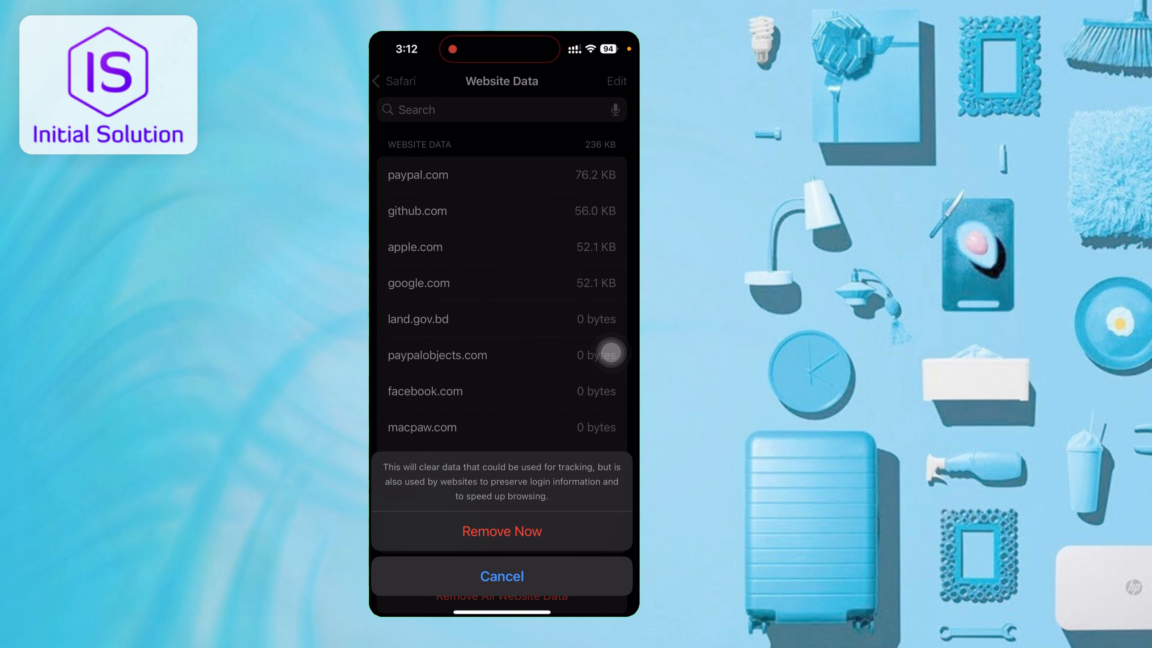
left_click(501, 576)
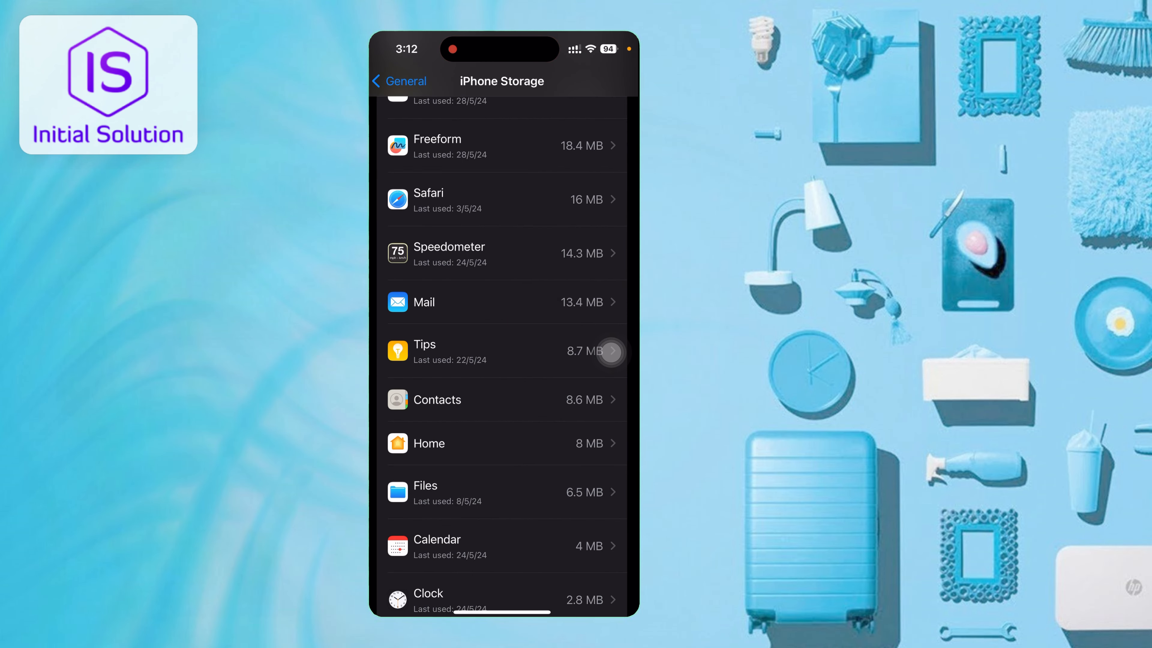
Navigate back through General to the main Settings screen
left_click(399, 81)
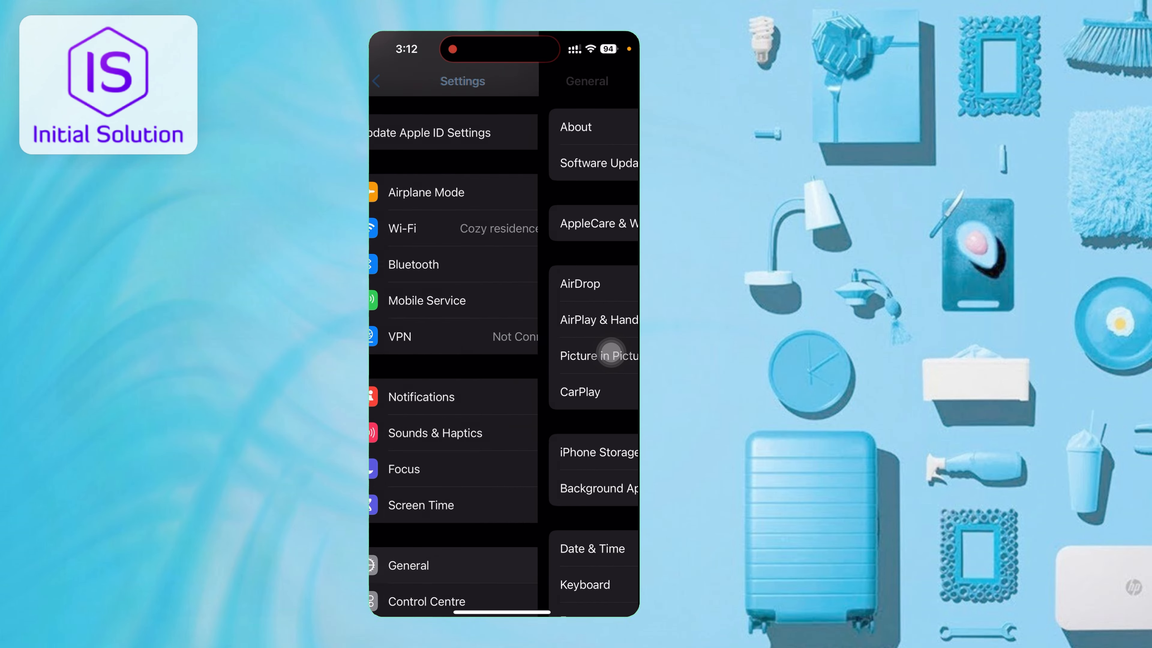
left_click(377, 81)
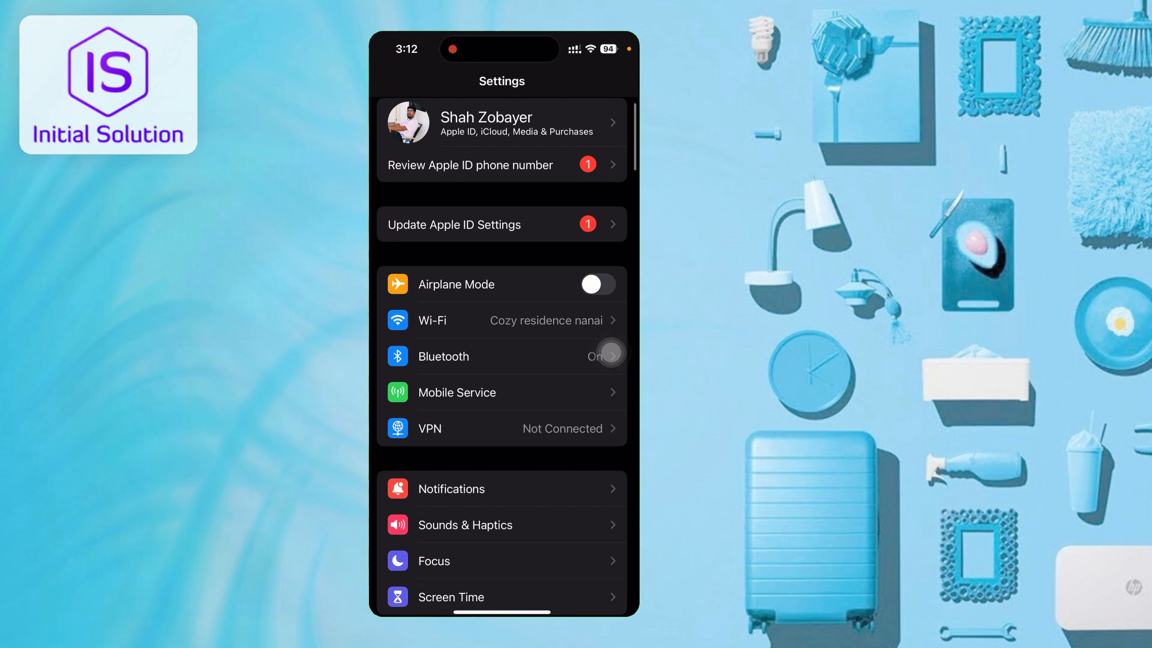
scroll("down", 3)
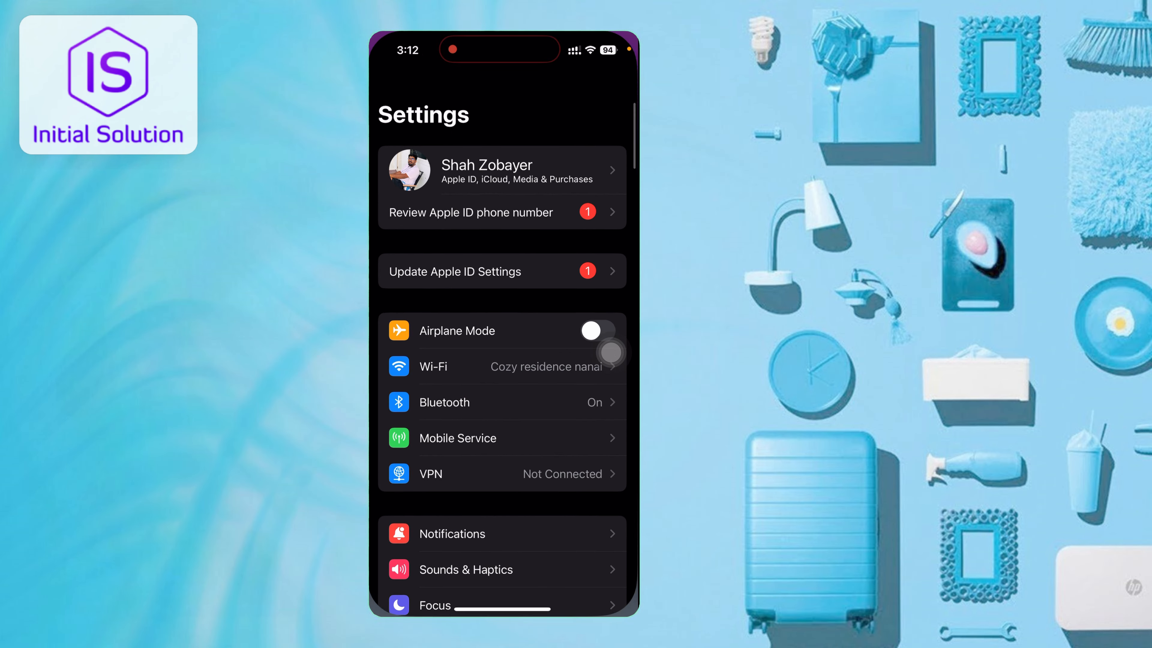